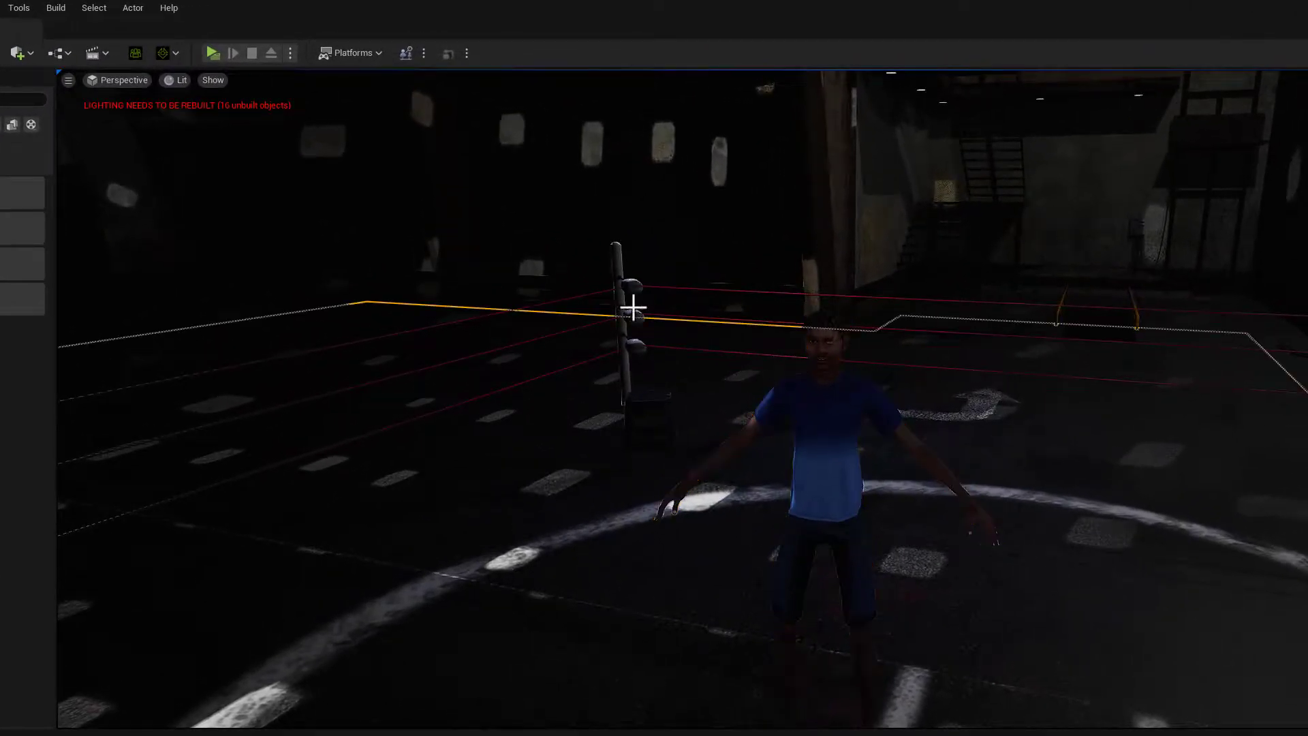
Step: Select the character mesh standing in the boxing ring as the active actor
left_click(634, 313)
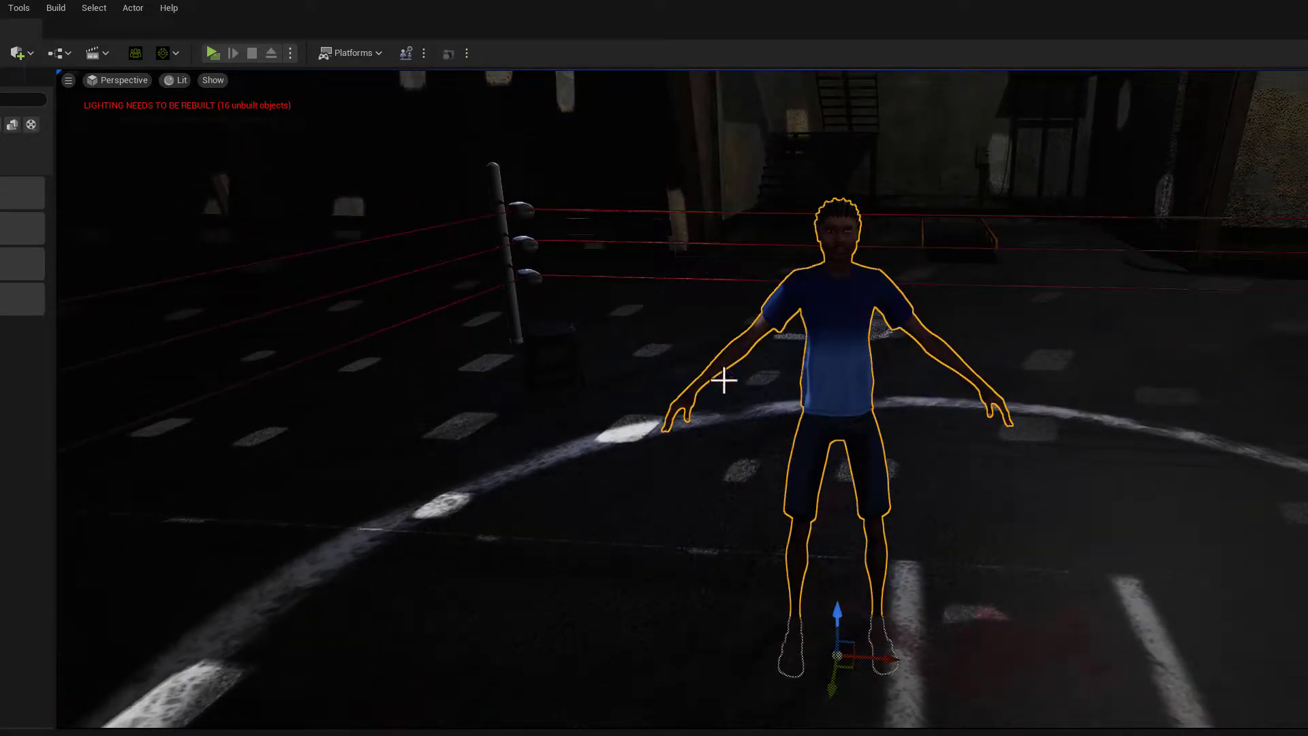
mouse_move(847, 360)
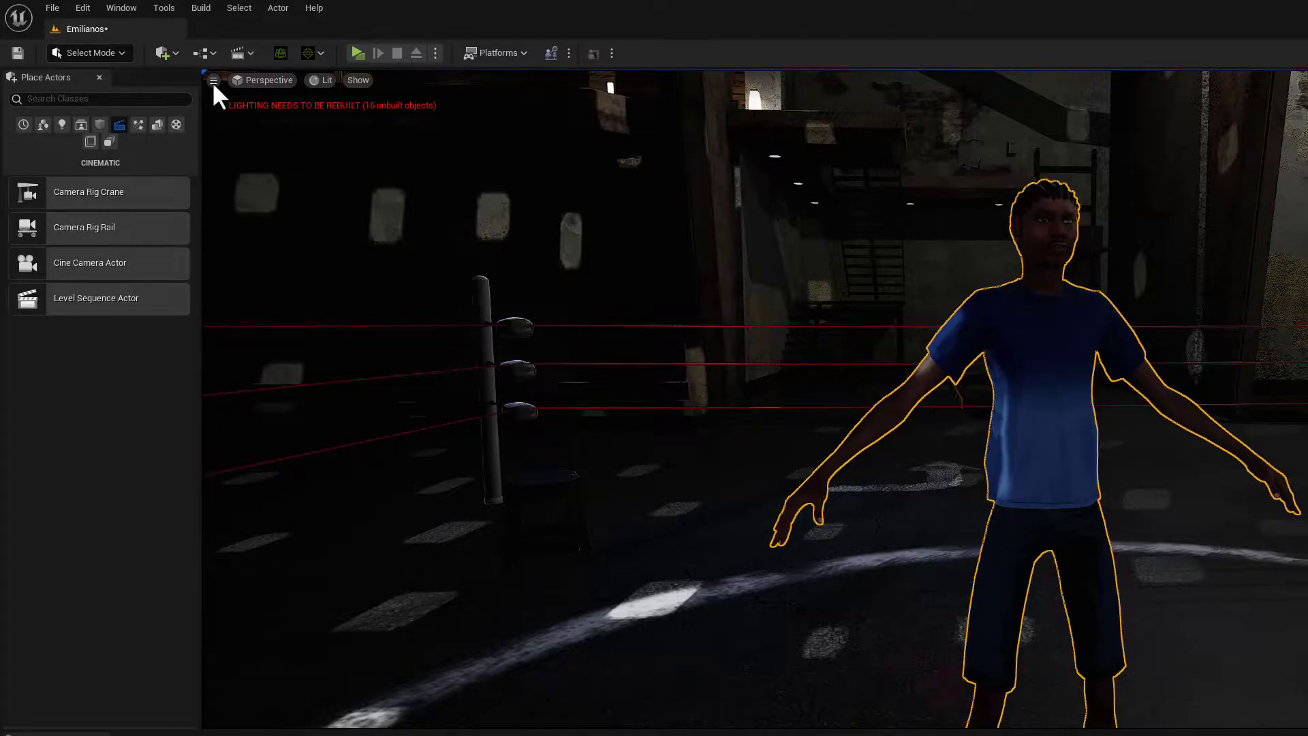
Step: Use the viewport options menu to reach Editor Preferences at Level Editor > Viewports
left_click(213, 81)
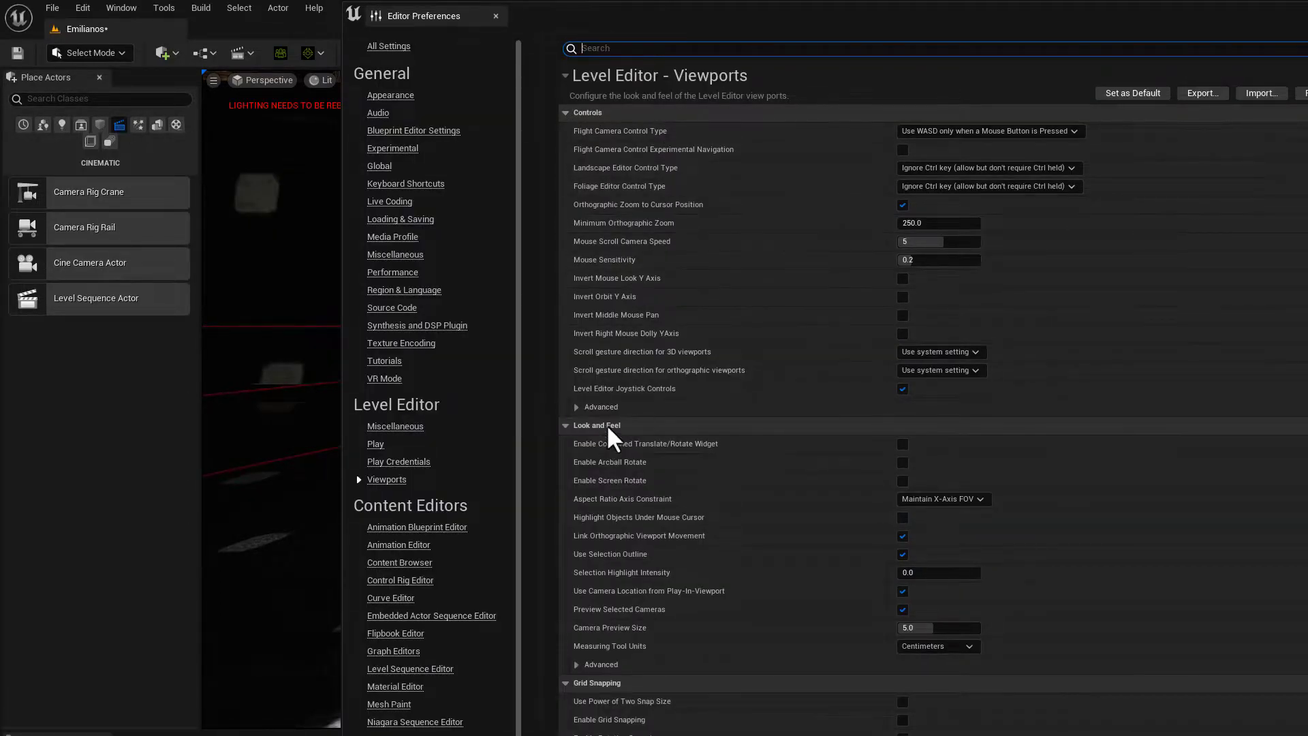
mouse_move(577, 408)
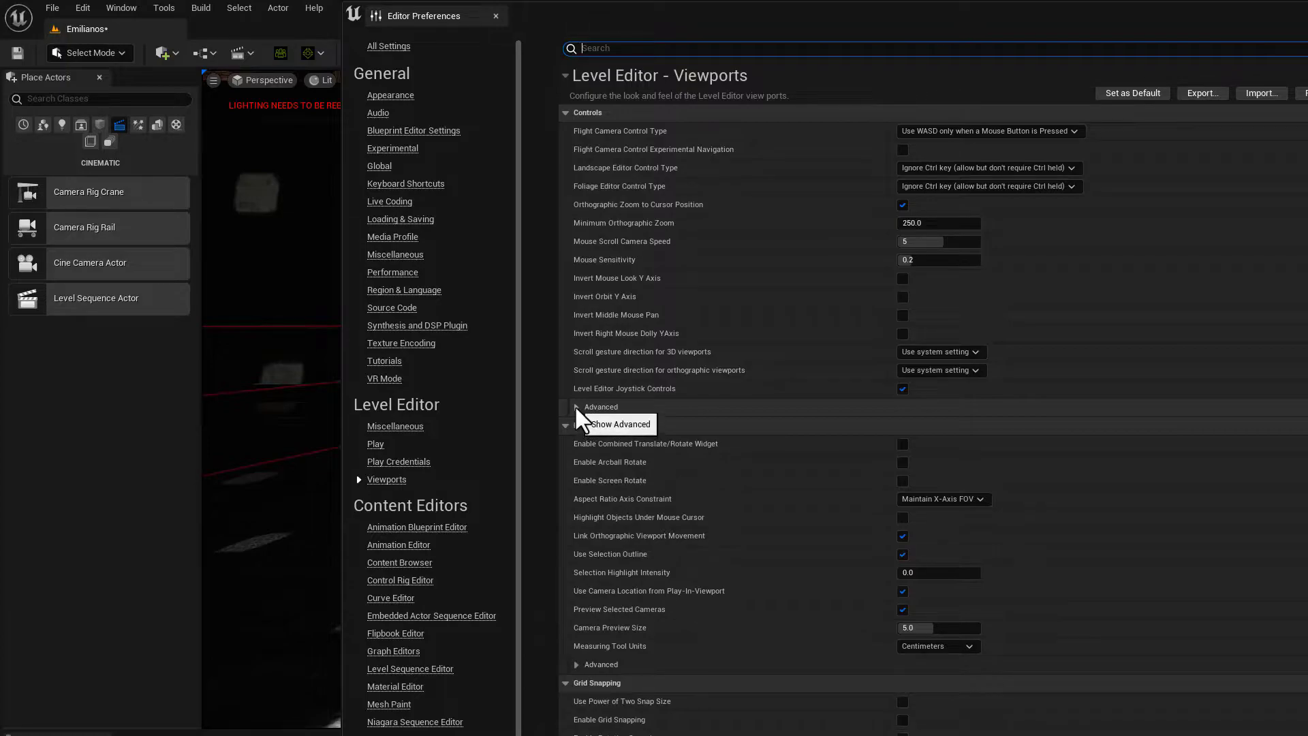
Step: Expand Advanced under Controls to reveal 'Orbit camera around selection'
left_click(576, 407)
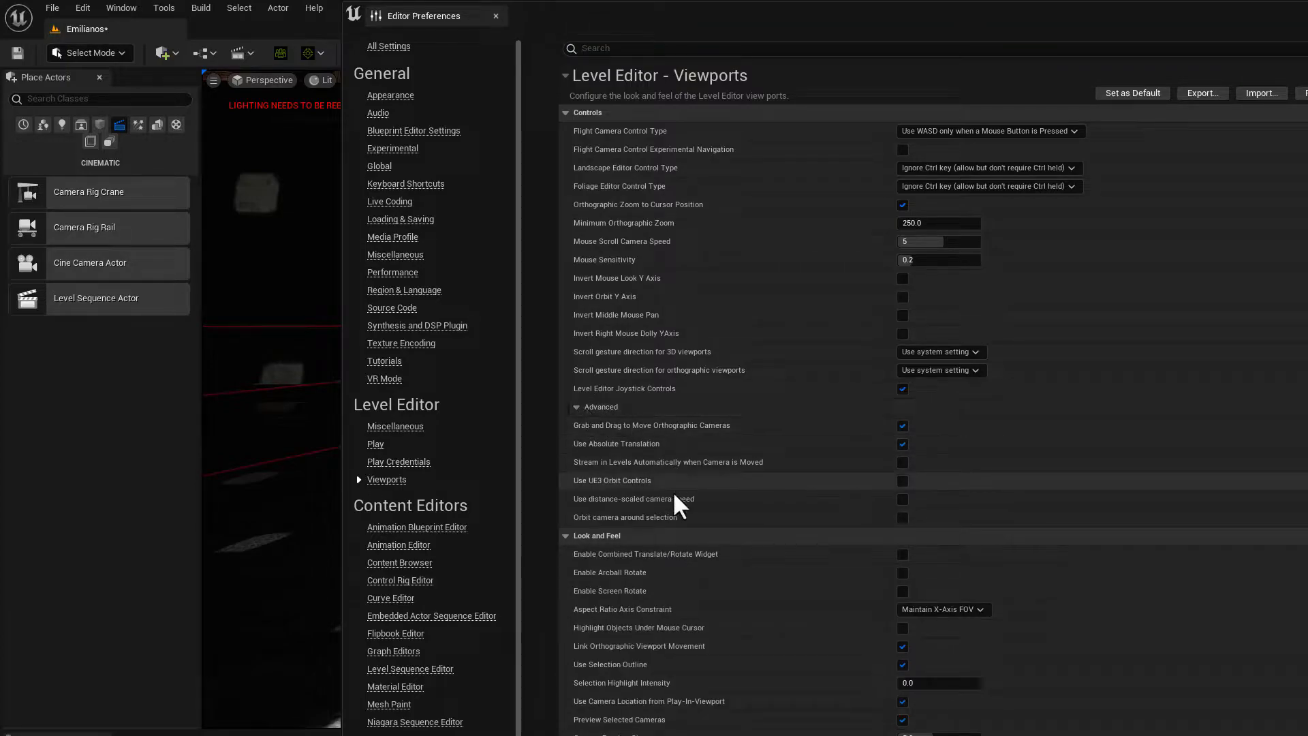
mouse_move(601, 518)
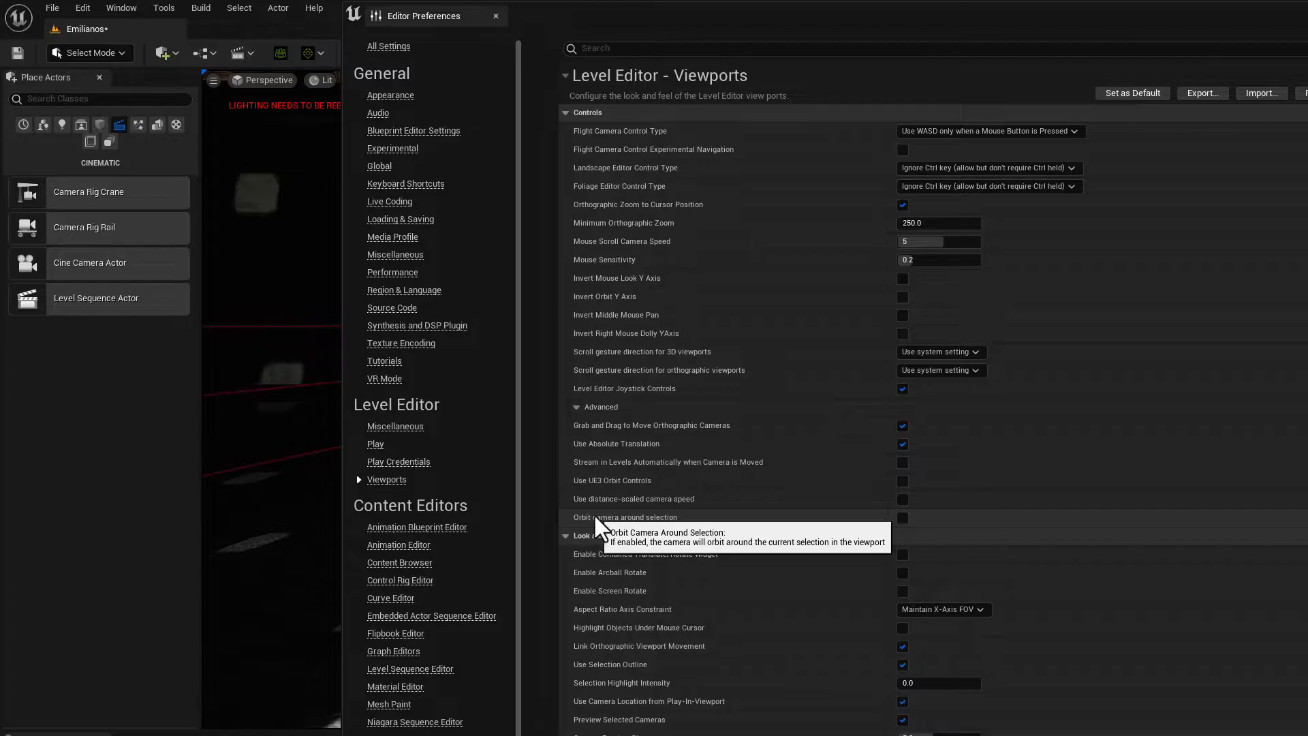
mouse_move(930, 532)
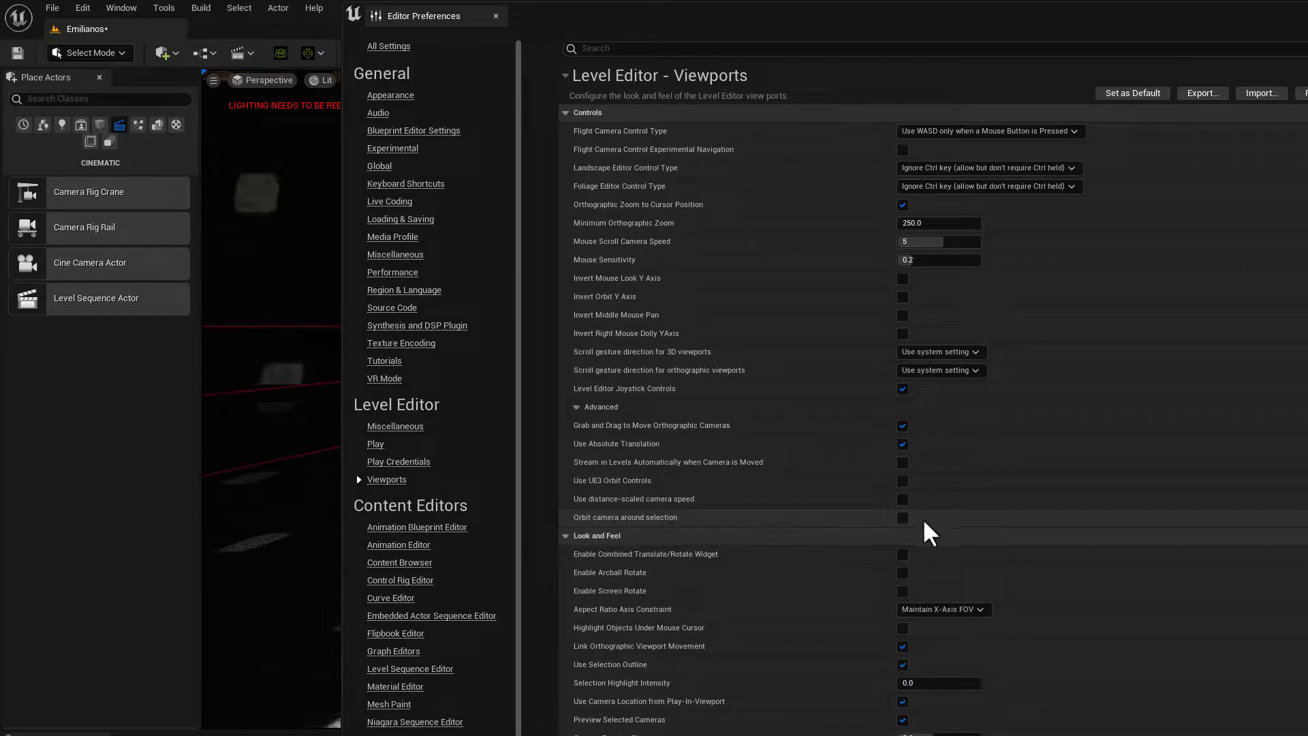